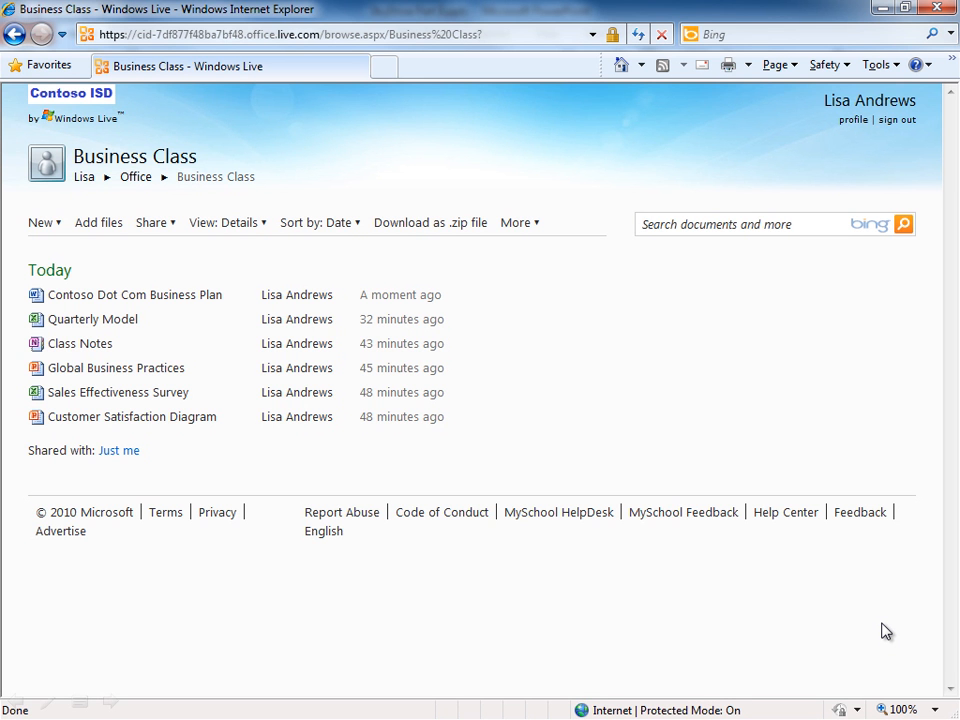
pyautogui.moveTo(413, 519)
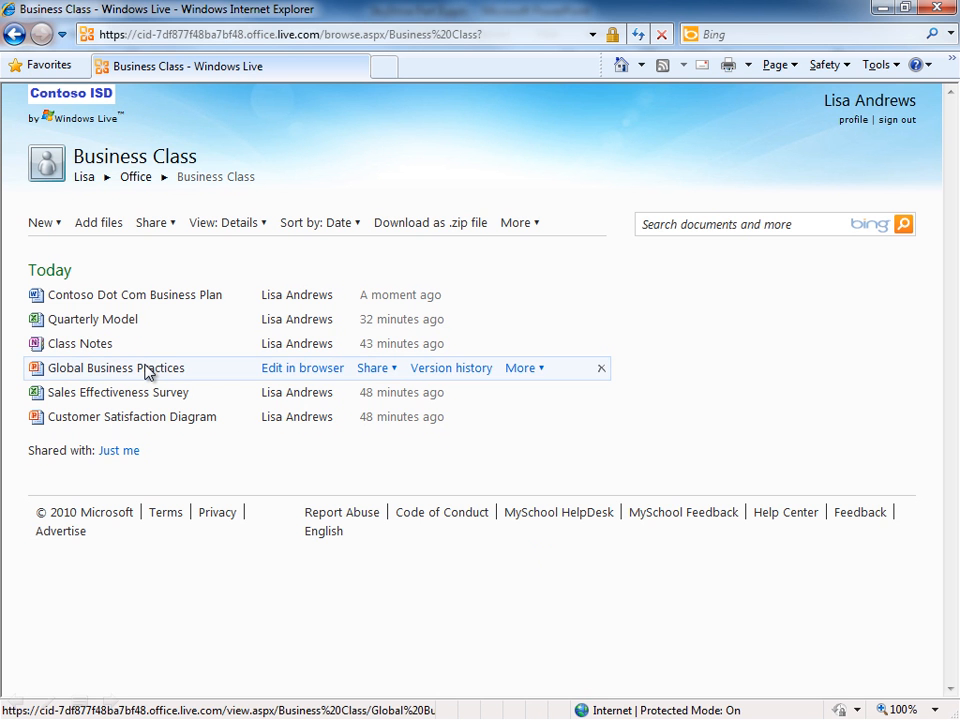
# - Open Global Business Practices and show slide 4, Marketing Spend, with its speaker notes
pyautogui.click(116, 368)
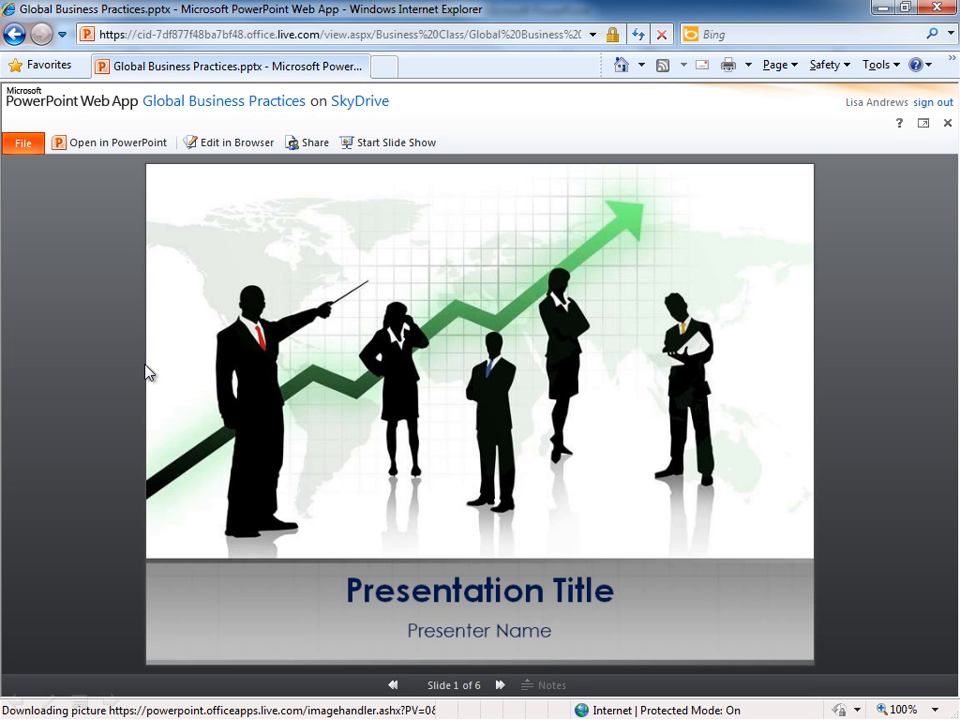
pyautogui.moveTo(57, 213)
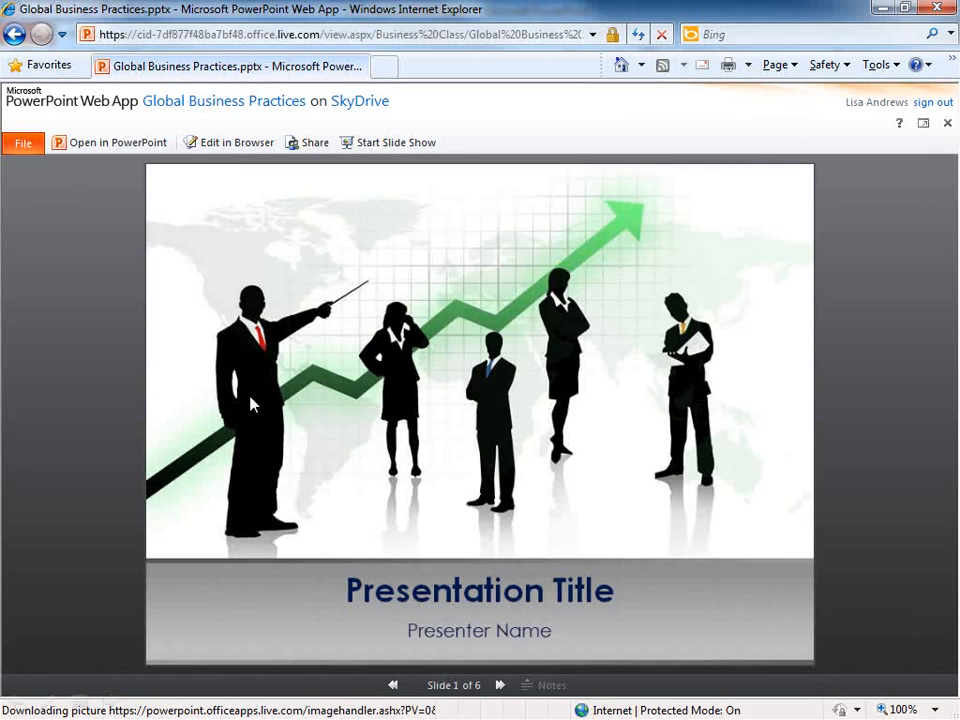
pyautogui.click(453, 685)
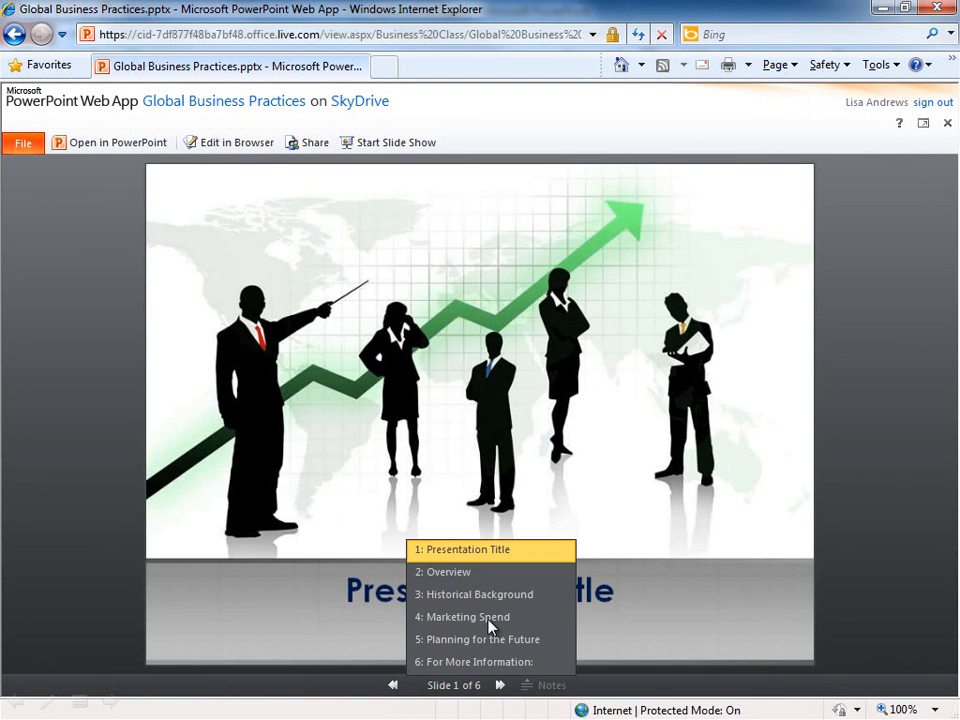
pyautogui.click(468, 616)
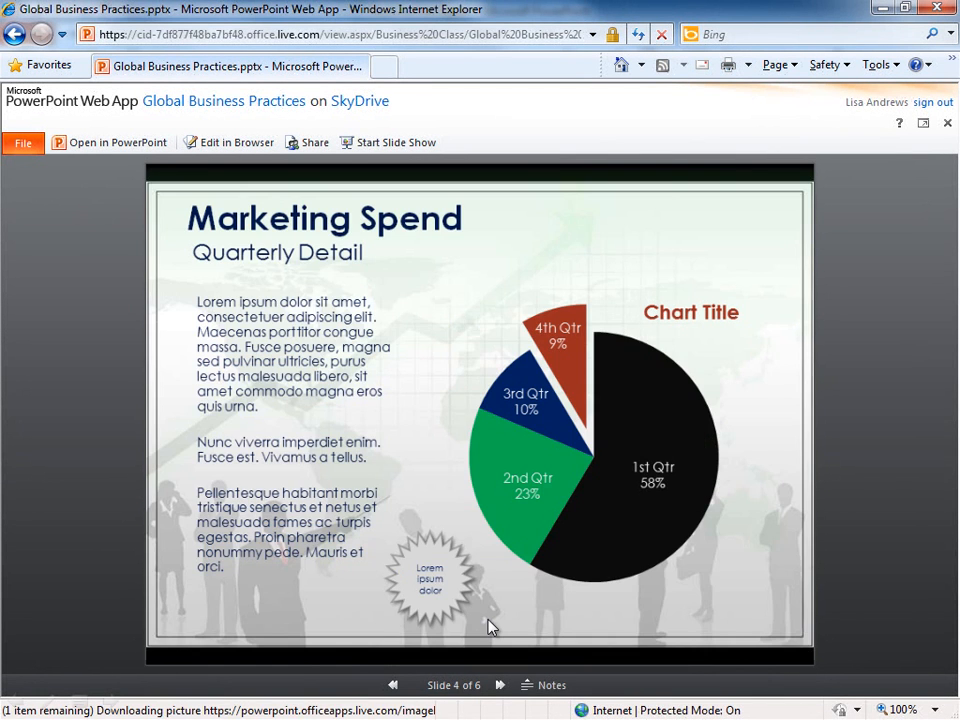
pyautogui.click(544, 685)
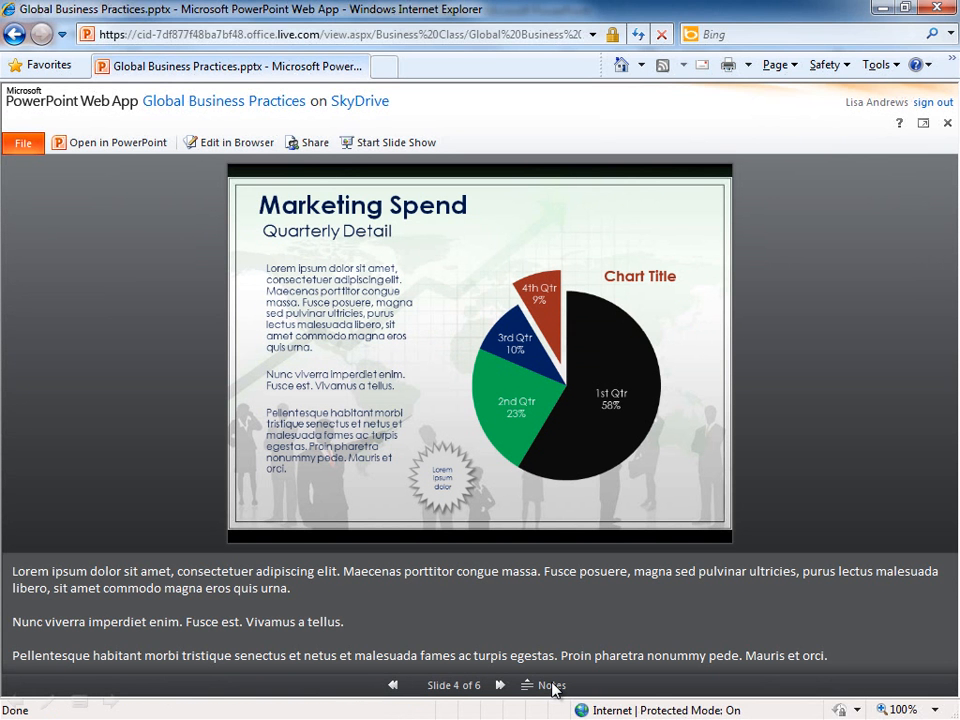
pyautogui.moveTo(518, 622)
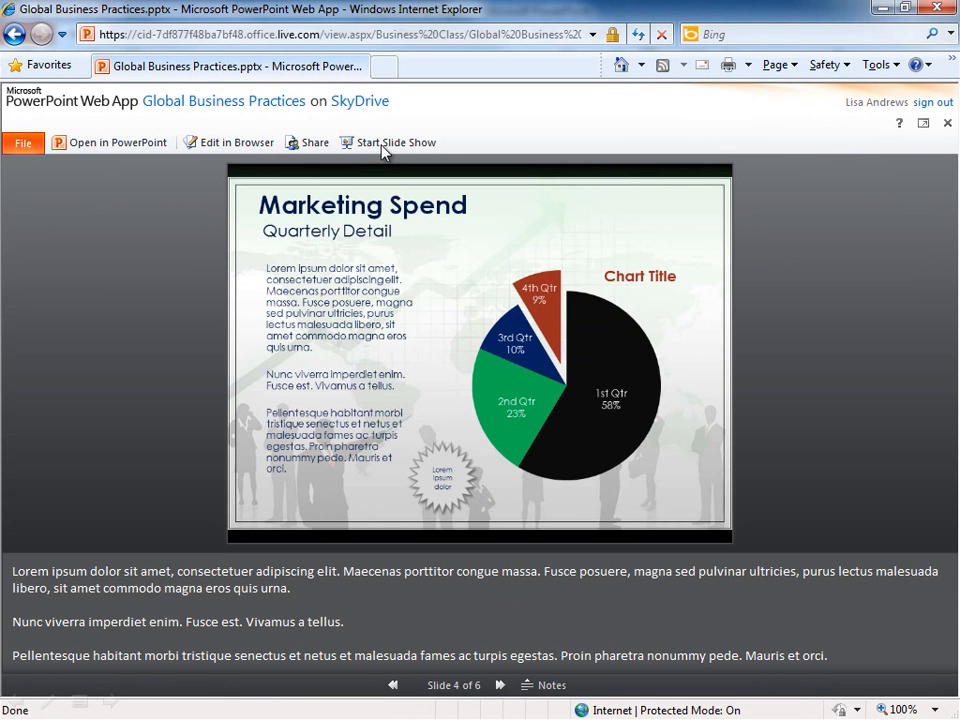
# - Start the full-screen slide show of Global Business Practices
pyautogui.click(395, 142)
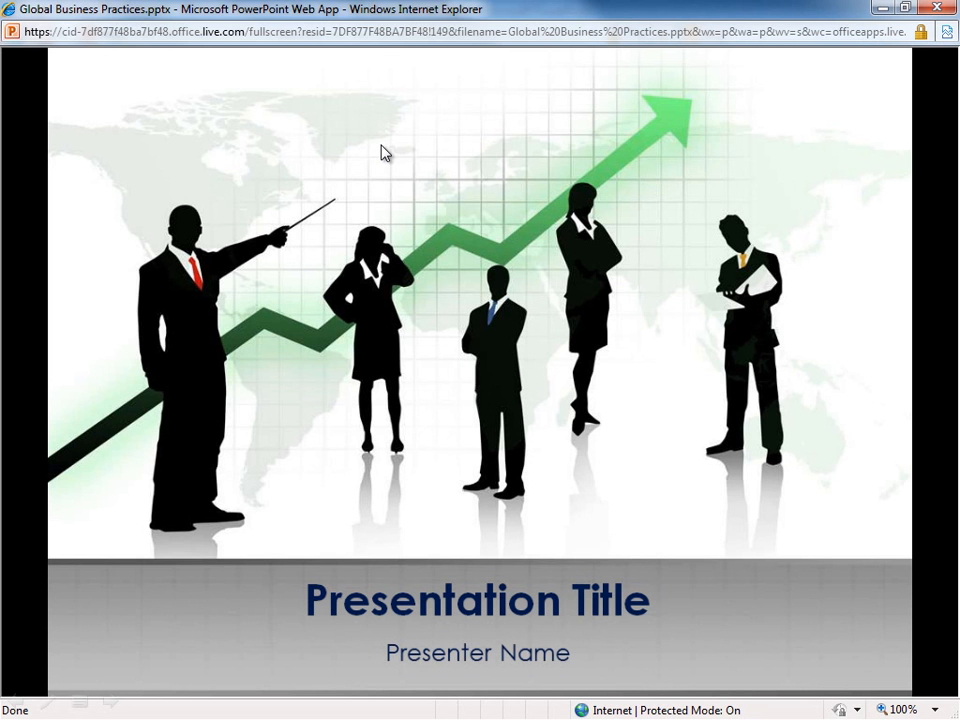
pyautogui.moveTo(759, 70)
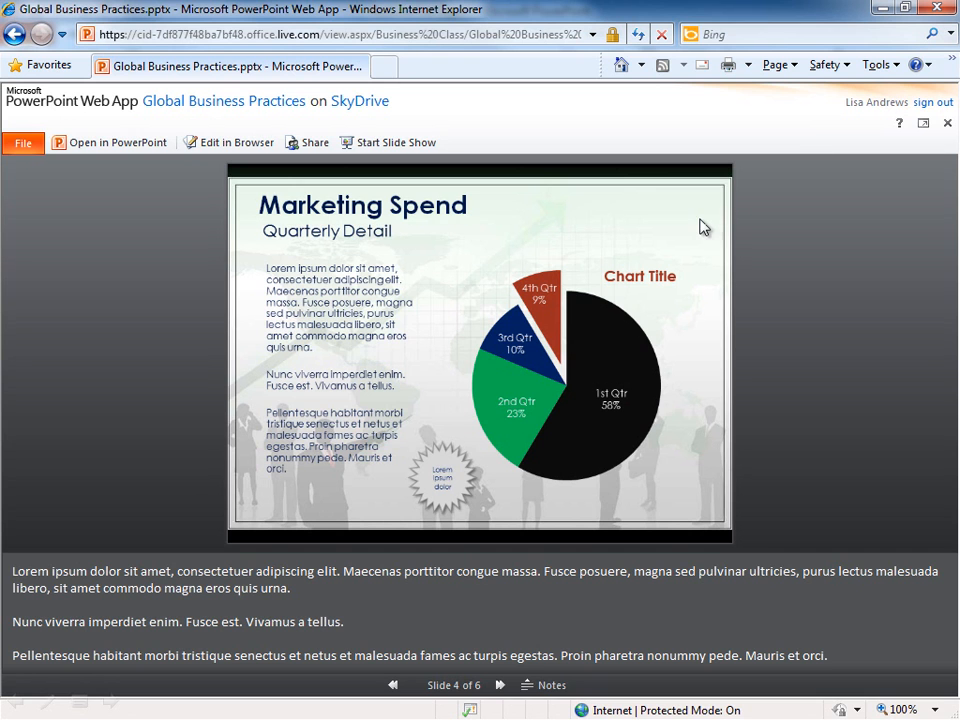
pyautogui.moveTo(249, 157)
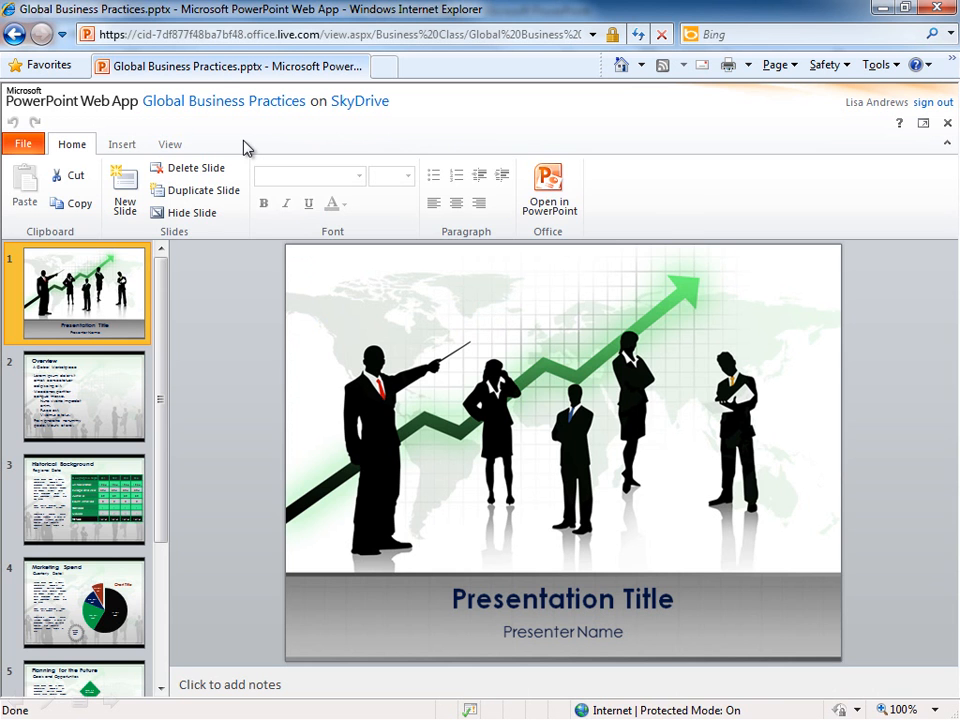
# - Insert a Title and Content slide second in the deck, titled 'Agenda'
pyautogui.click(124, 190)
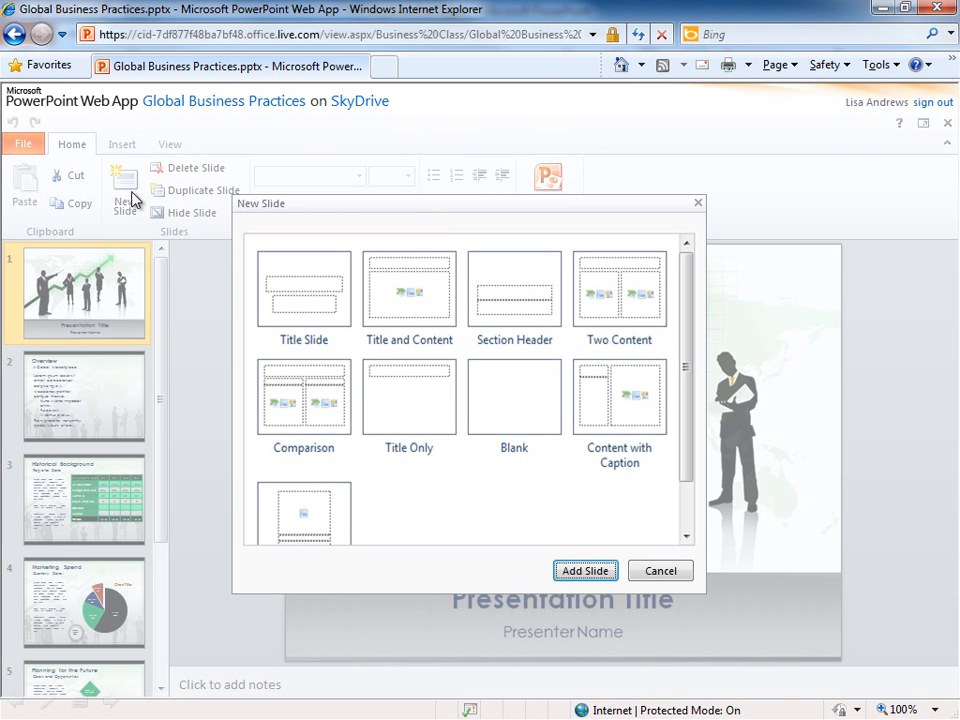
pyautogui.click(408, 290)
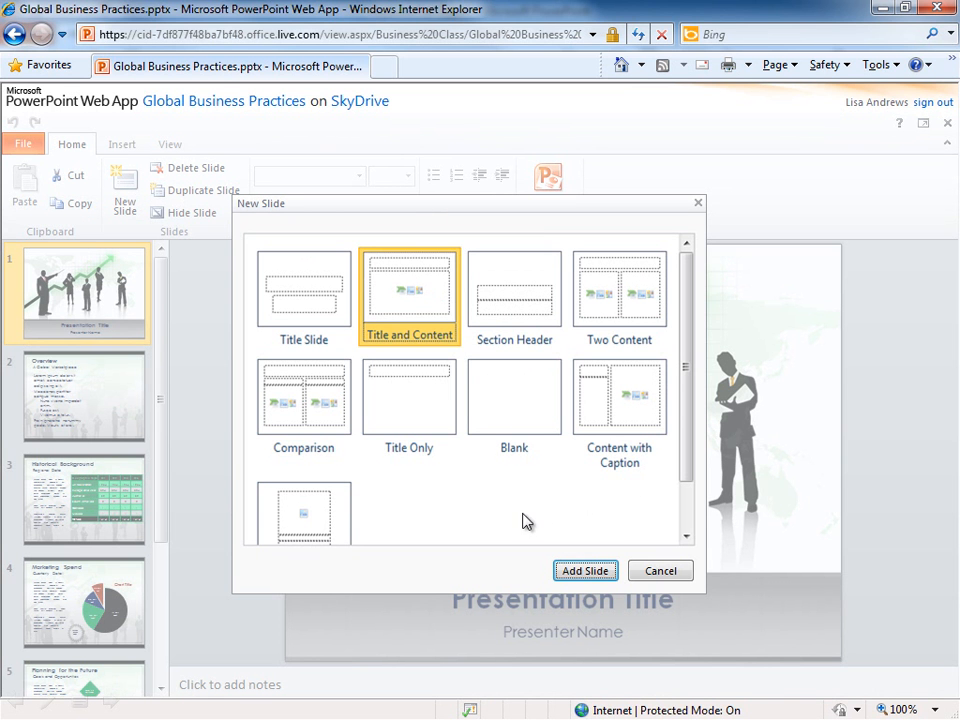
pyautogui.click(585, 570)
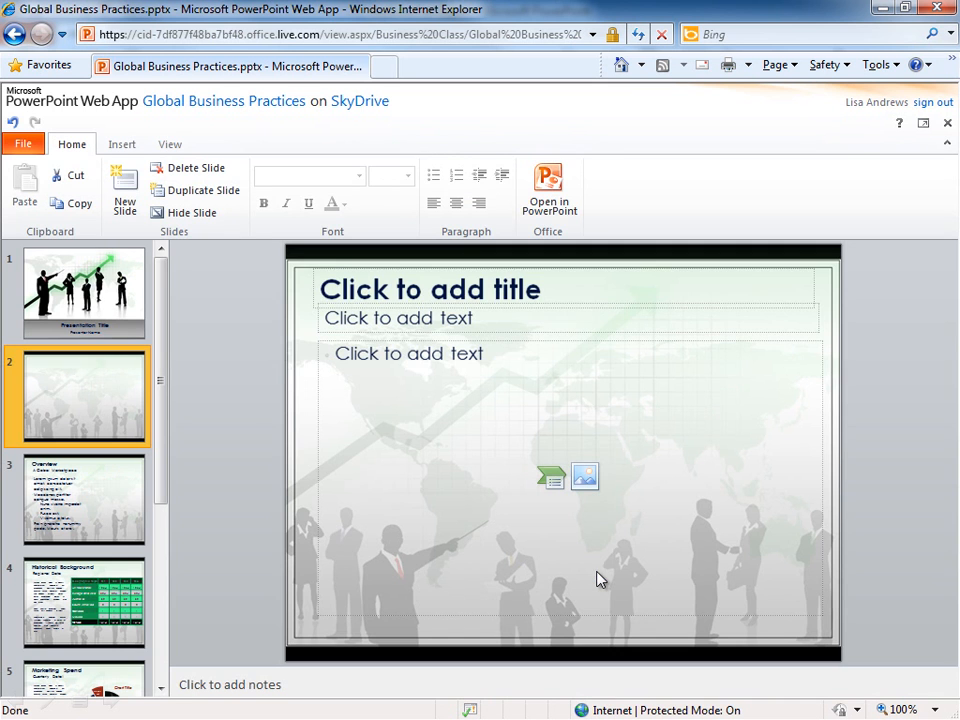
pyautogui.moveTo(315, 320)
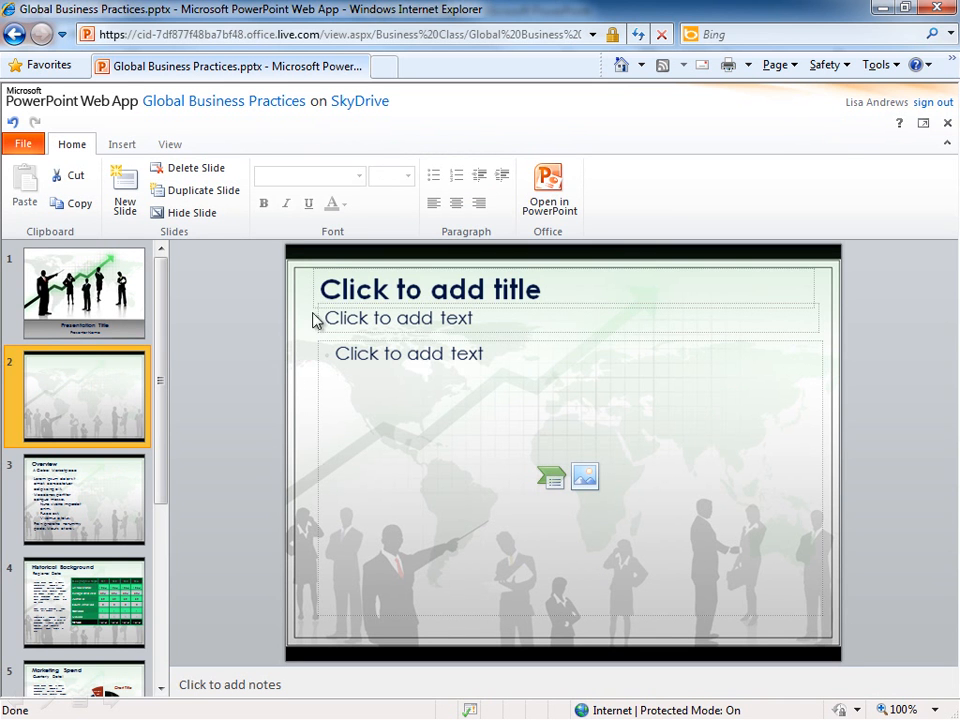
pyautogui.write('Agenda')
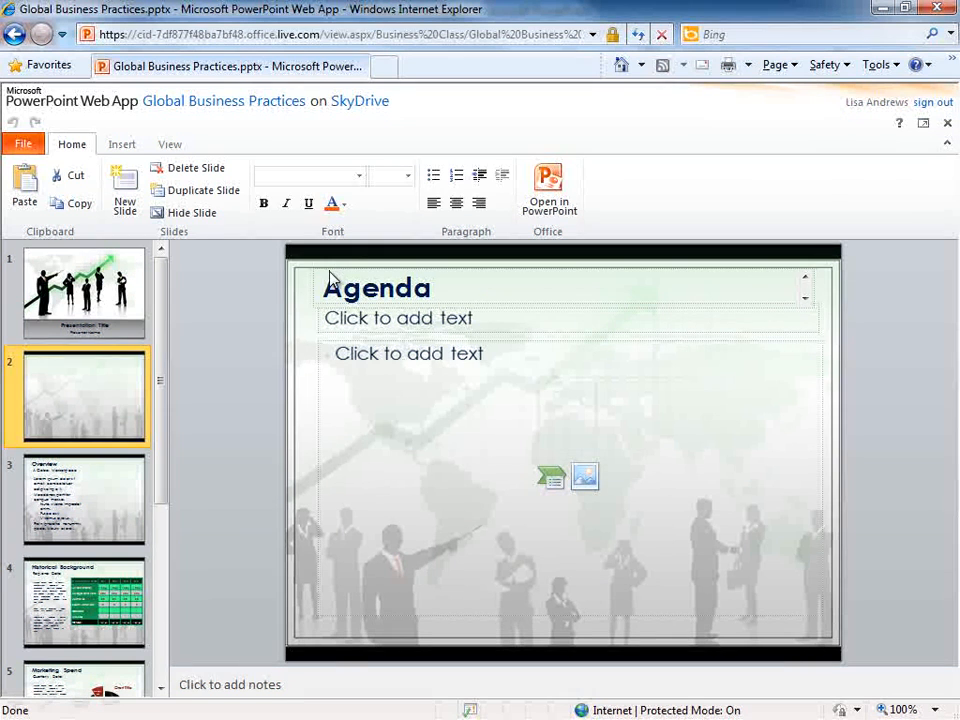
# - Insert the hands-holding-a-globe photo into the Overview slide's right content area
pyautogui.click(84, 498)
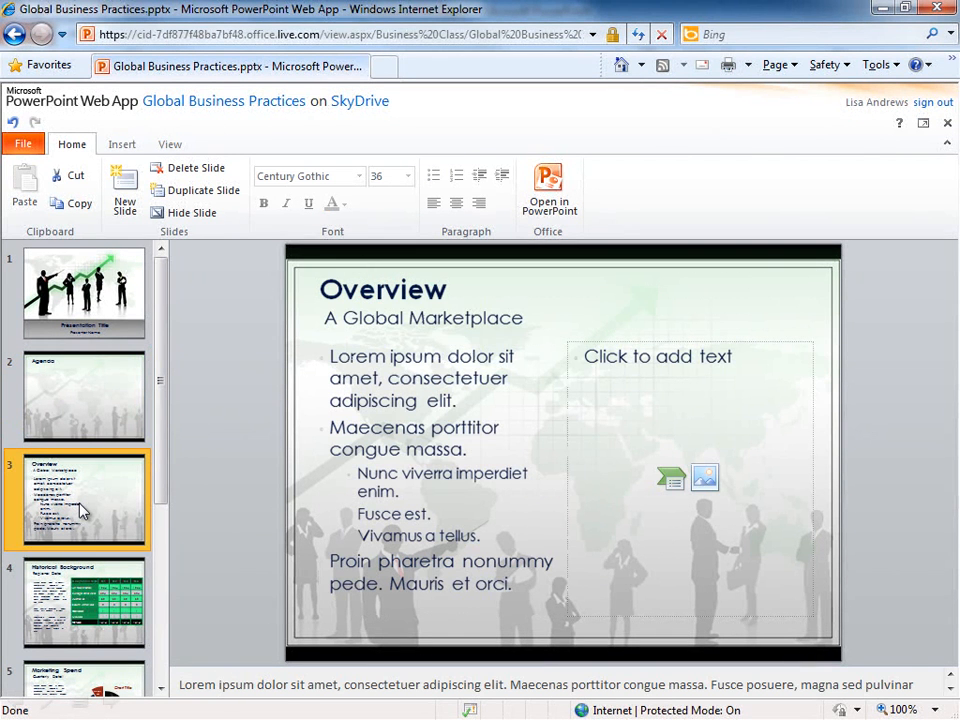
pyautogui.moveTo(638, 396)
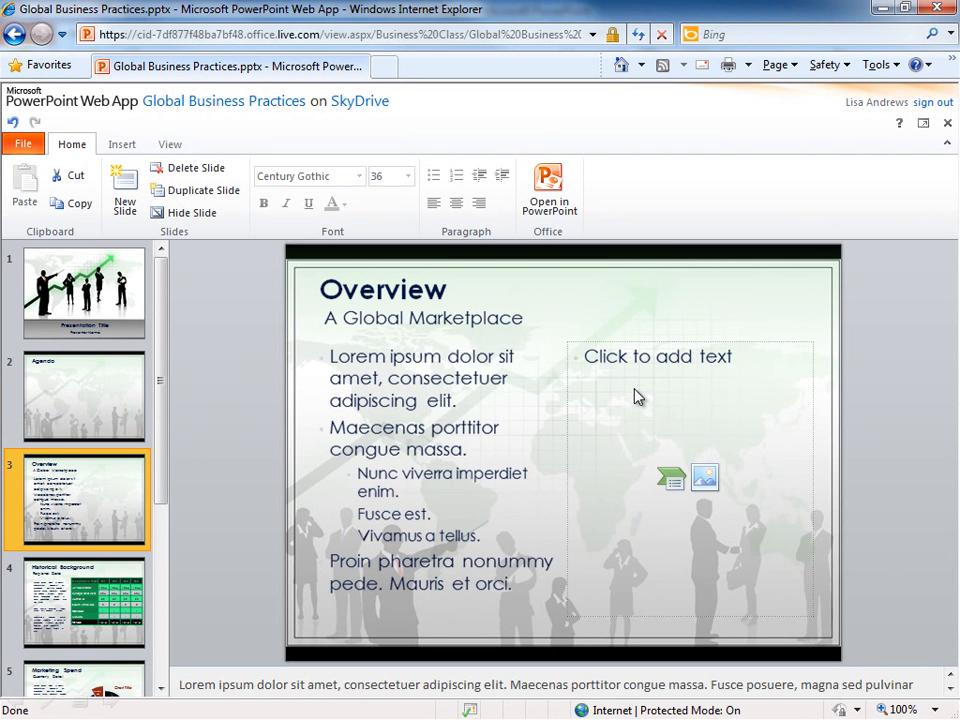
pyautogui.moveTo(707, 480)
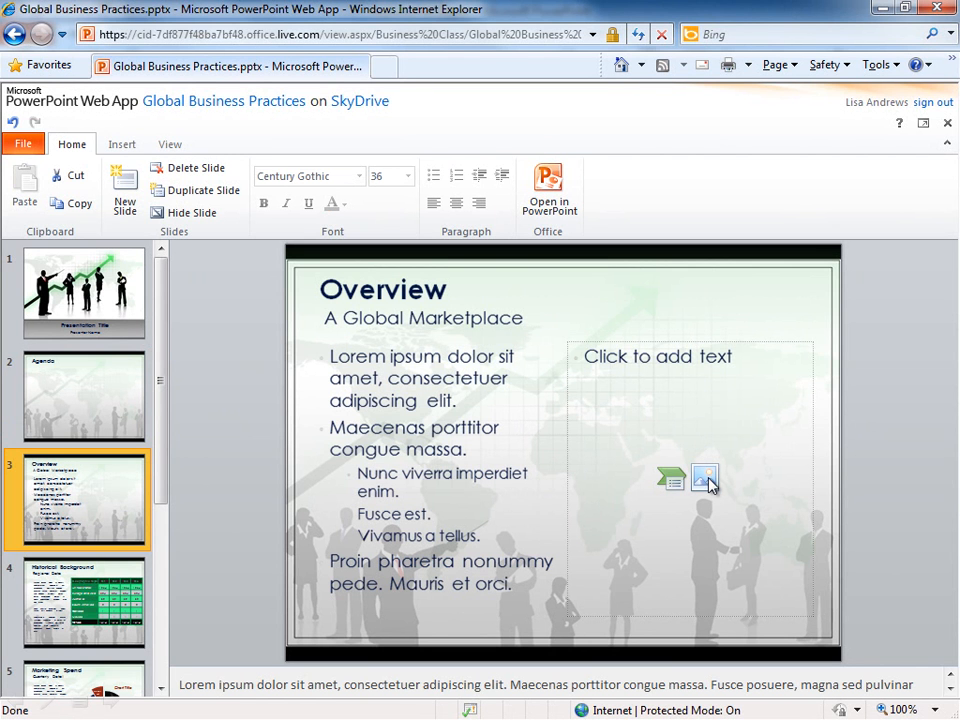
pyautogui.click(705, 477)
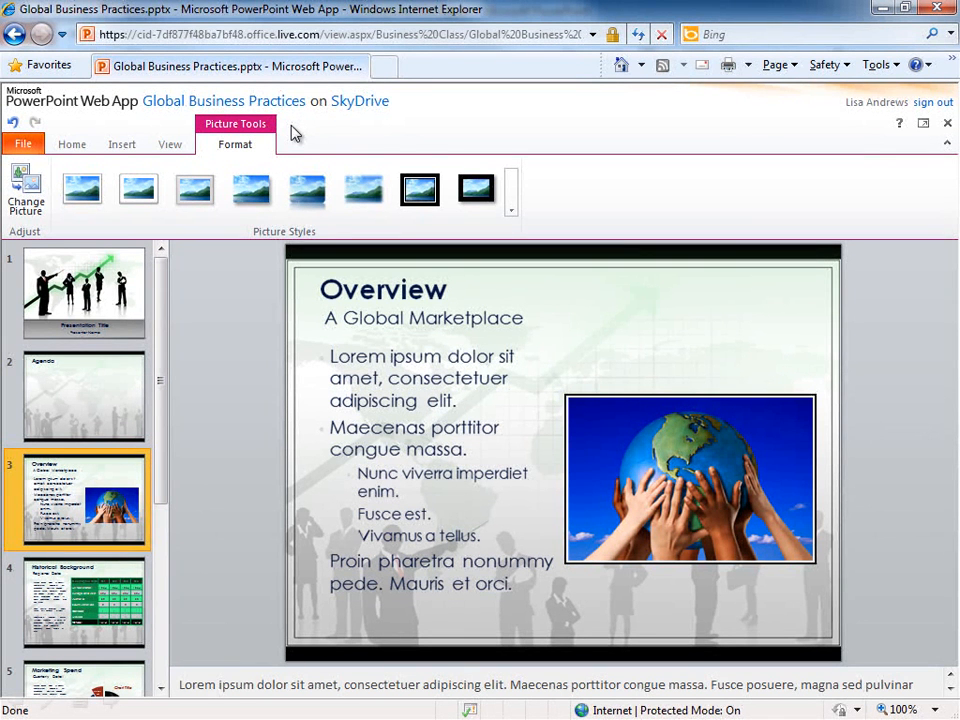
pyautogui.moveTo(137, 146)
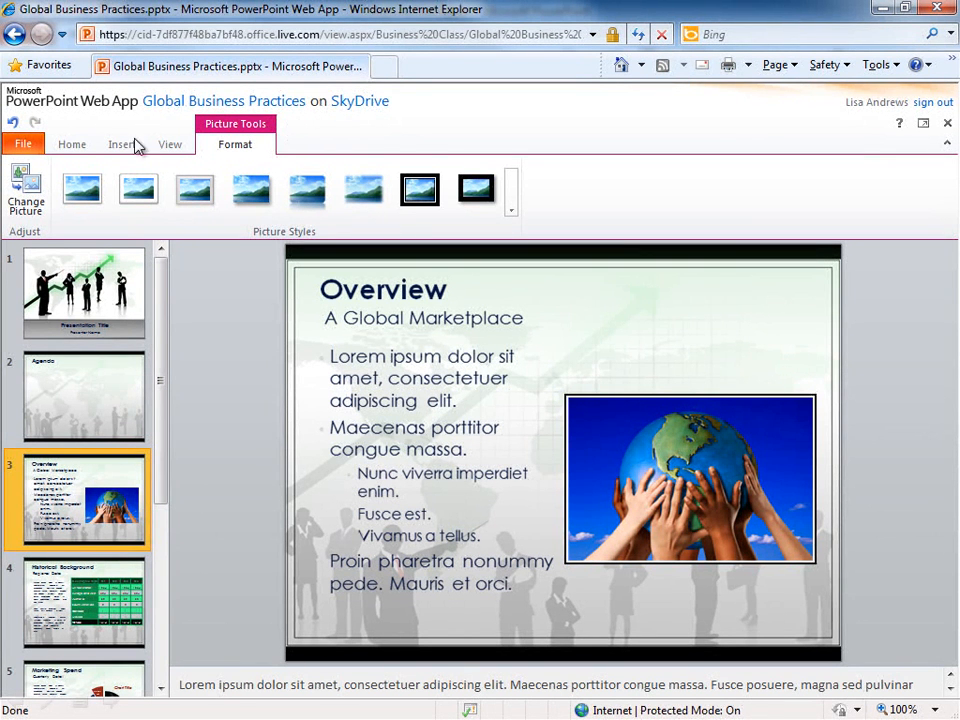
# - Open Global Business Practices in desktop PowerPoint, confirming the Open Document warning
pyautogui.click(71, 144)
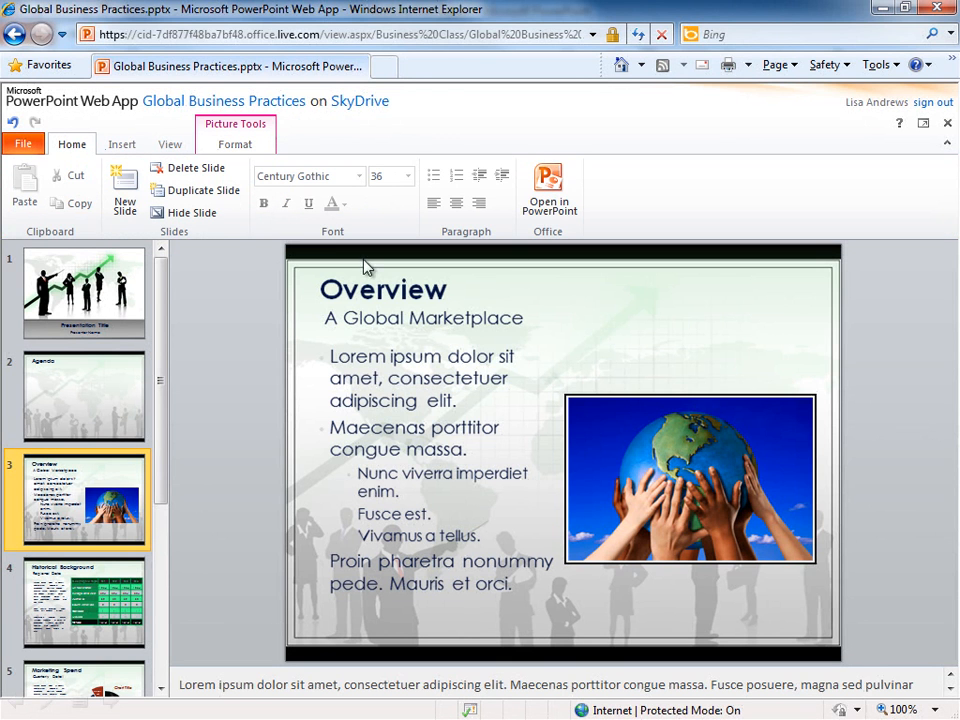
pyautogui.click(548, 185)
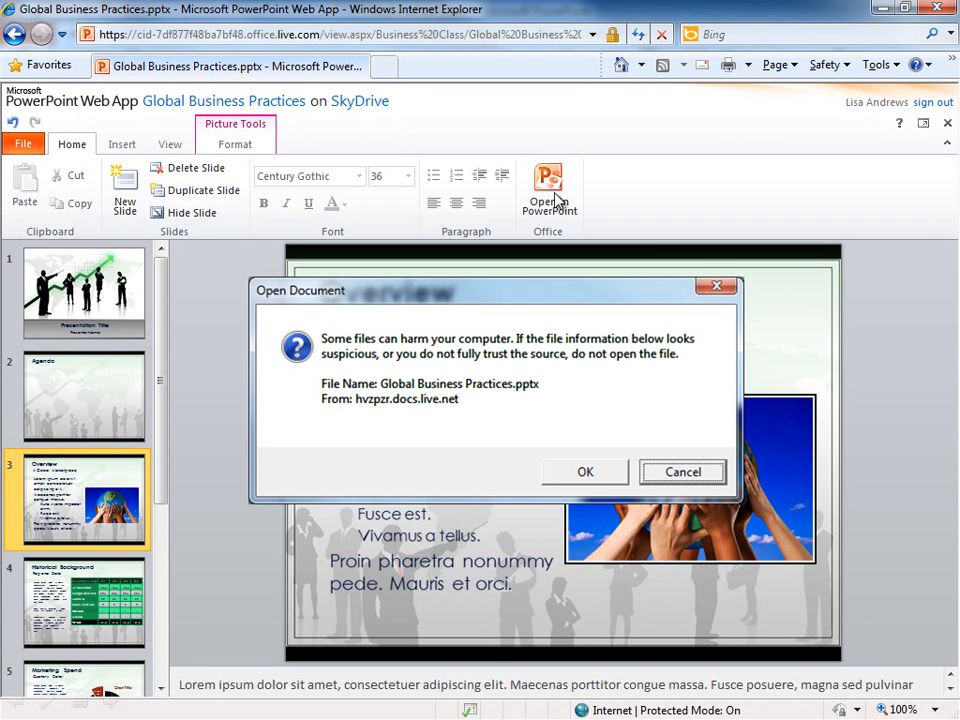
pyautogui.moveTo(586, 362)
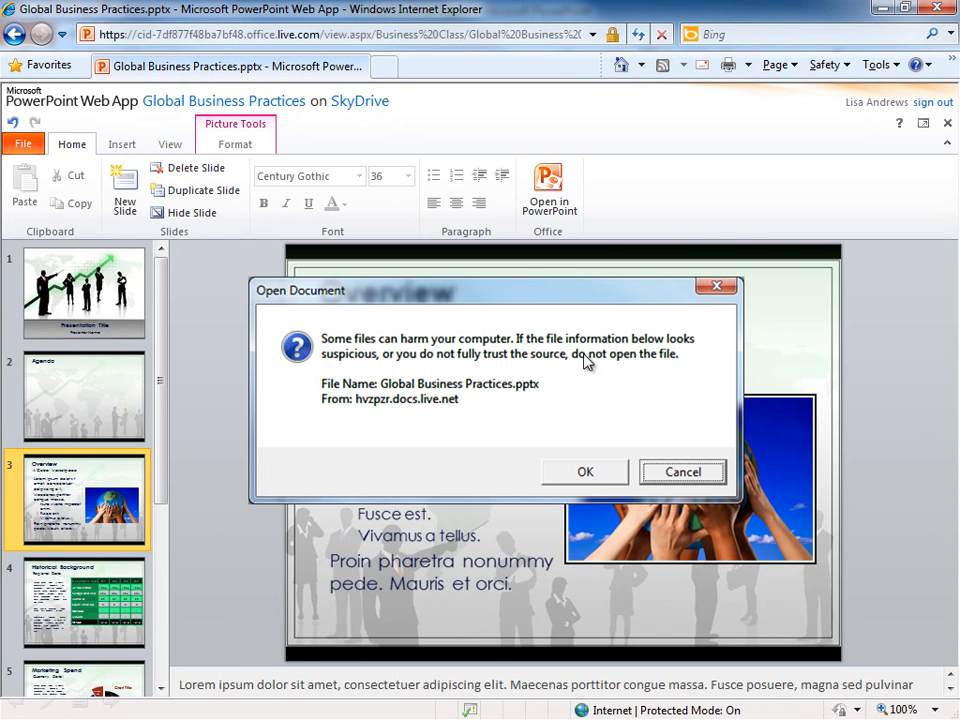
pyautogui.click(585, 471)
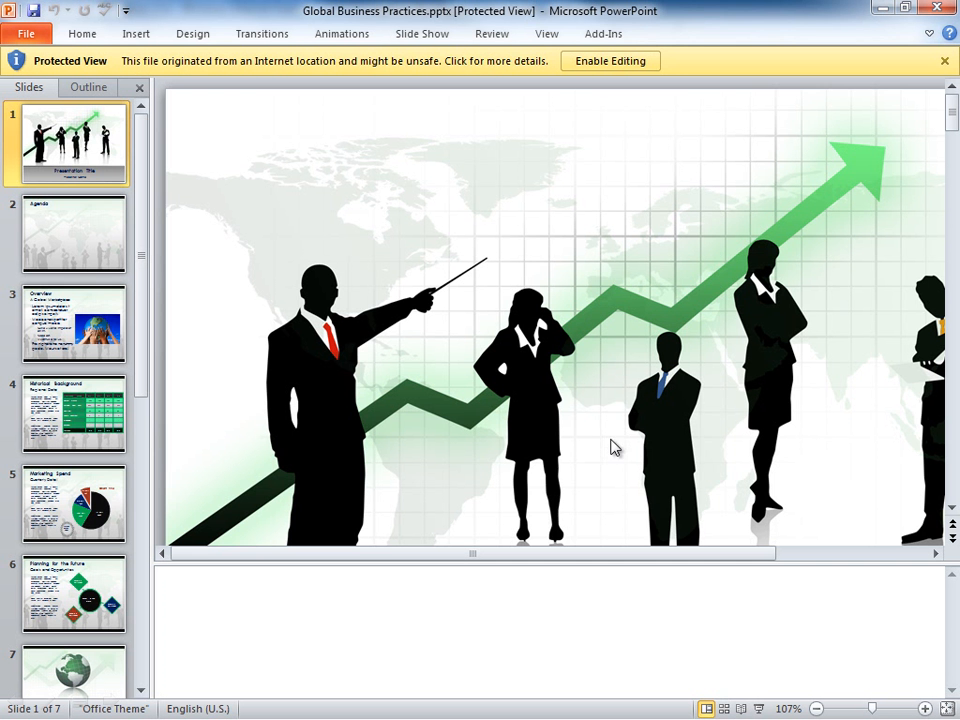
pyautogui.moveTo(578, 36)
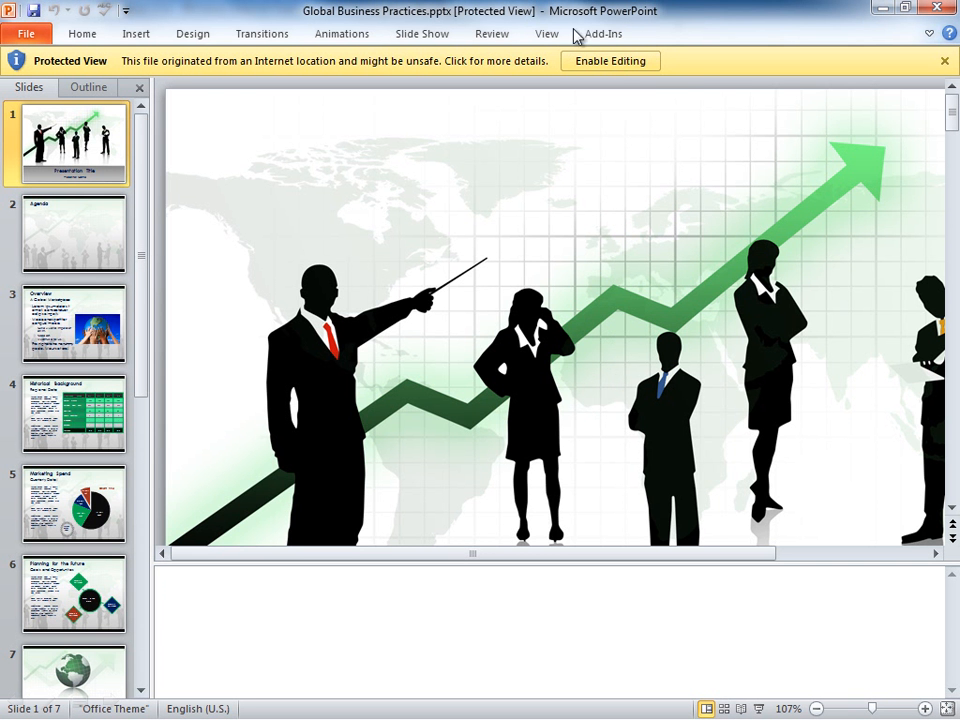
pyautogui.moveTo(612, 99)
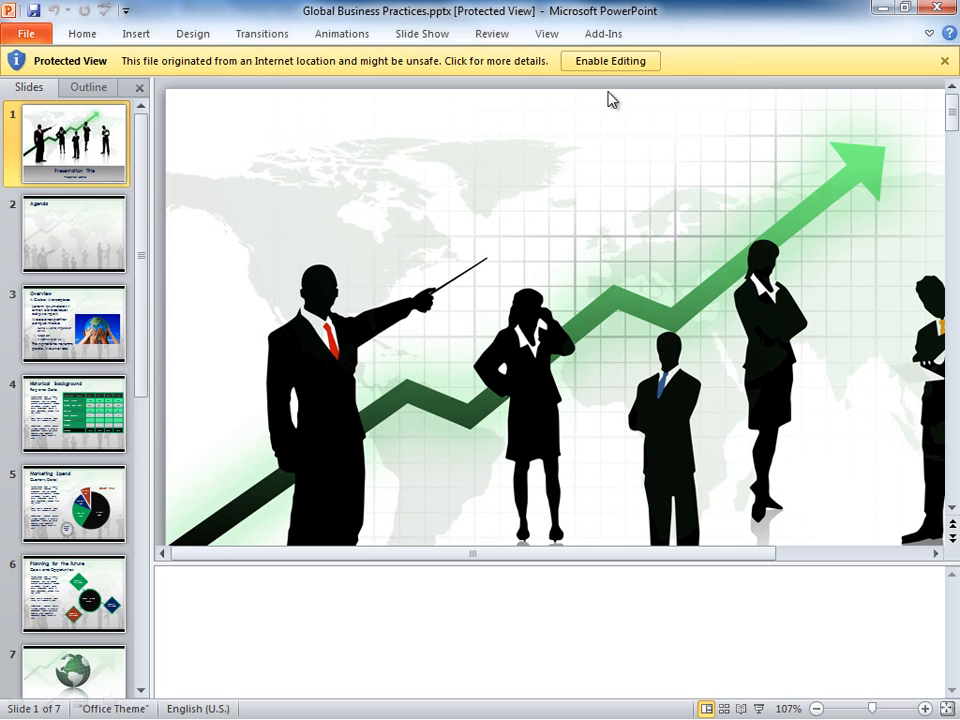
# - Enable editing on the Protected View bar and show slide 3, Overview
pyautogui.click(609, 61)
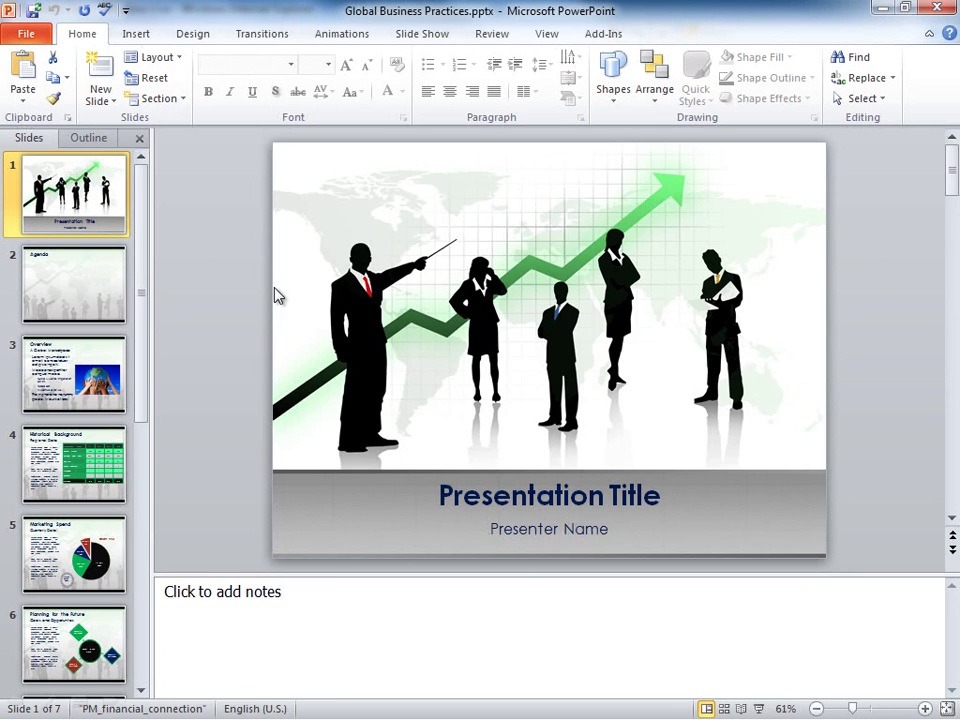
pyautogui.click(73, 375)
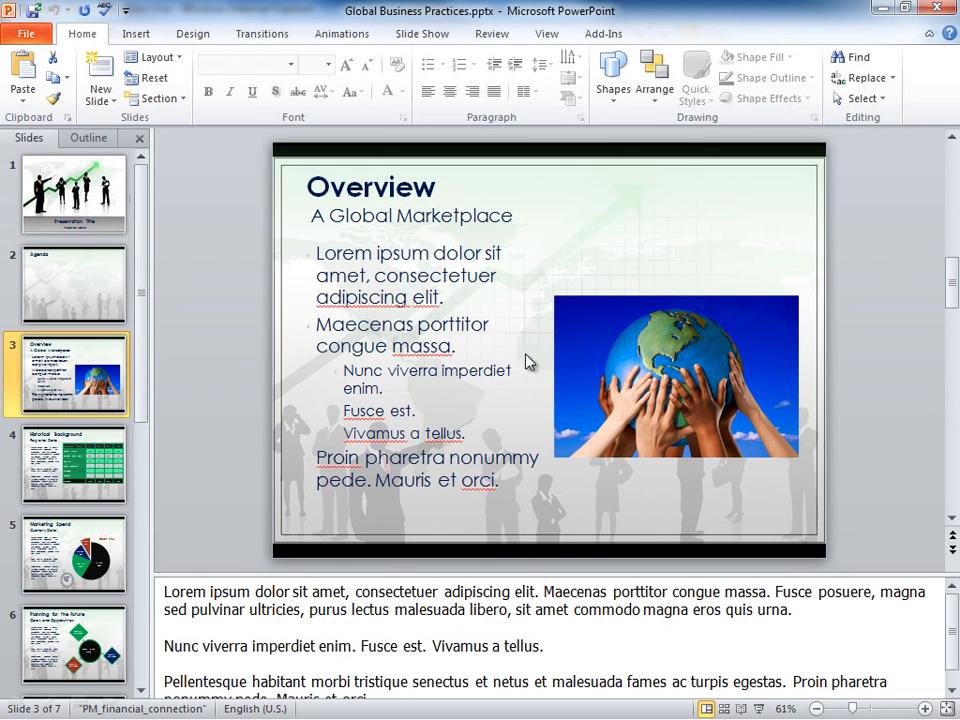
# - Select the globe photo, review Picture Tools Format, and save the file back to SkyDrive
pyautogui.click(675, 375)
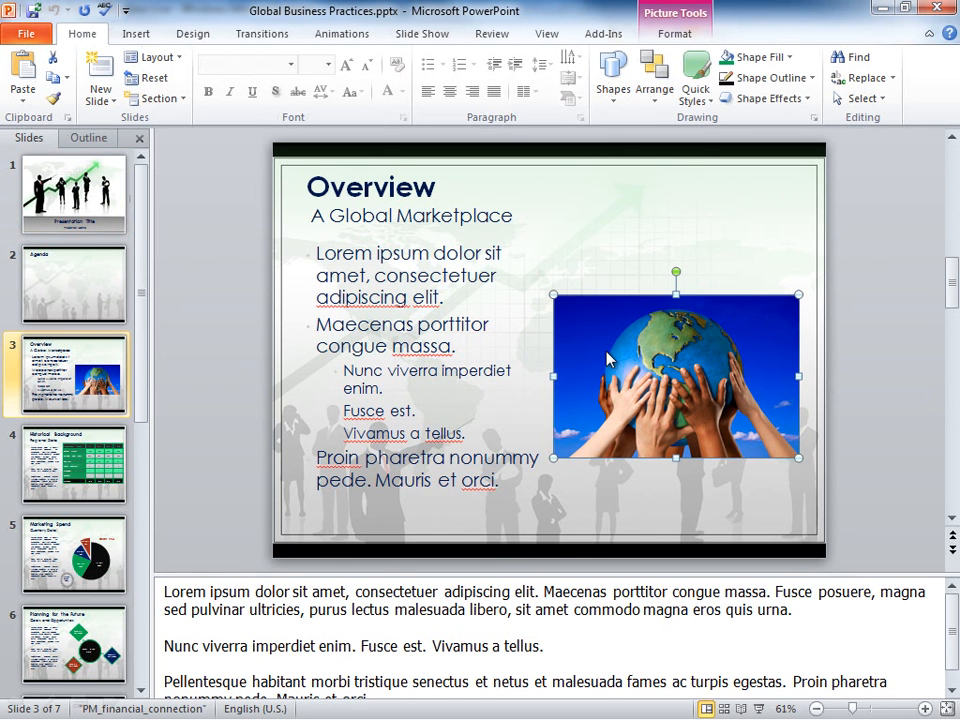
pyautogui.moveTo(672, 42)
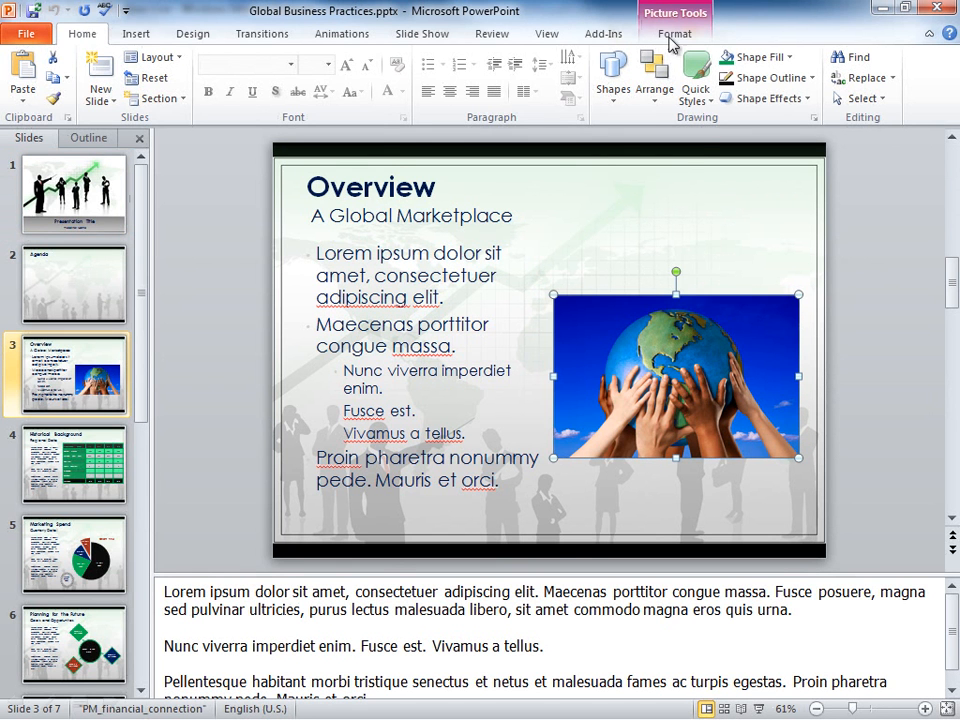
pyautogui.click(674, 33)
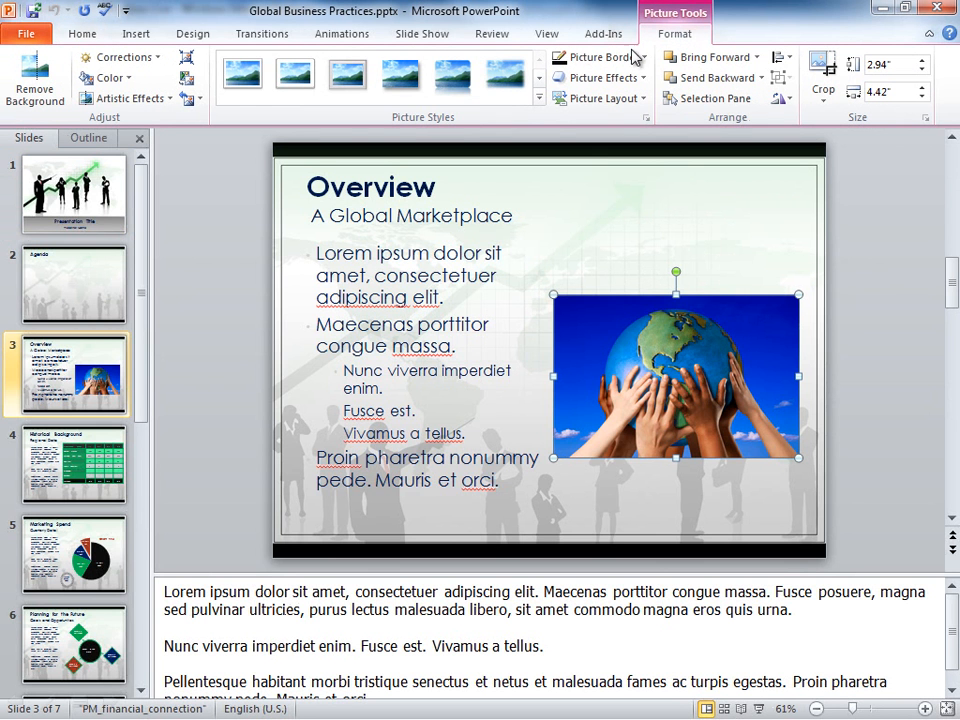
pyautogui.moveTo(337, 43)
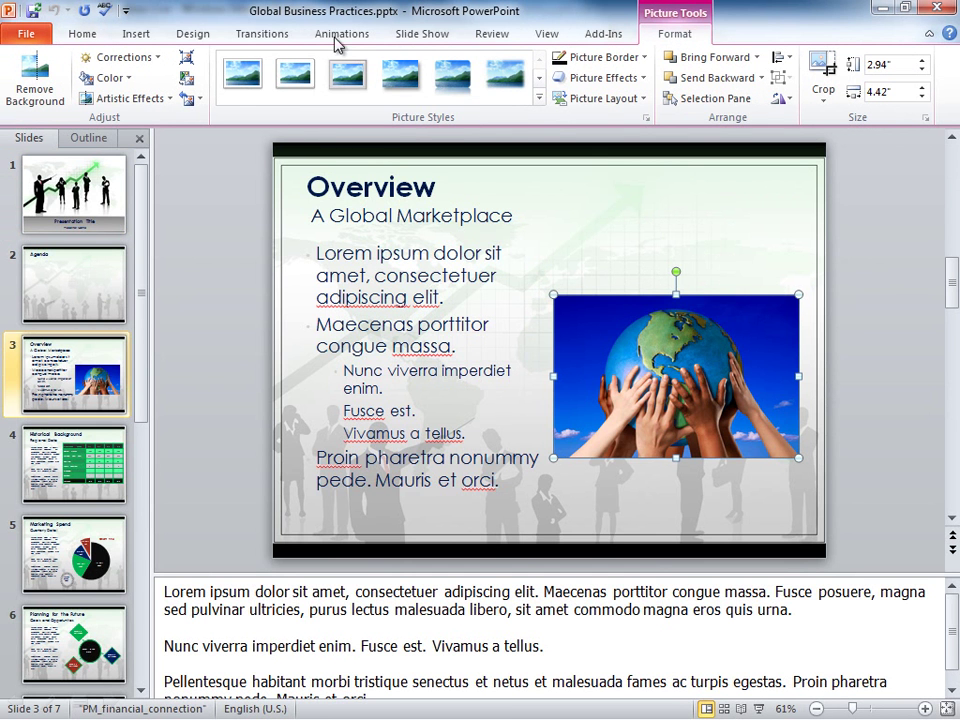
pyautogui.moveTo(515, 87)
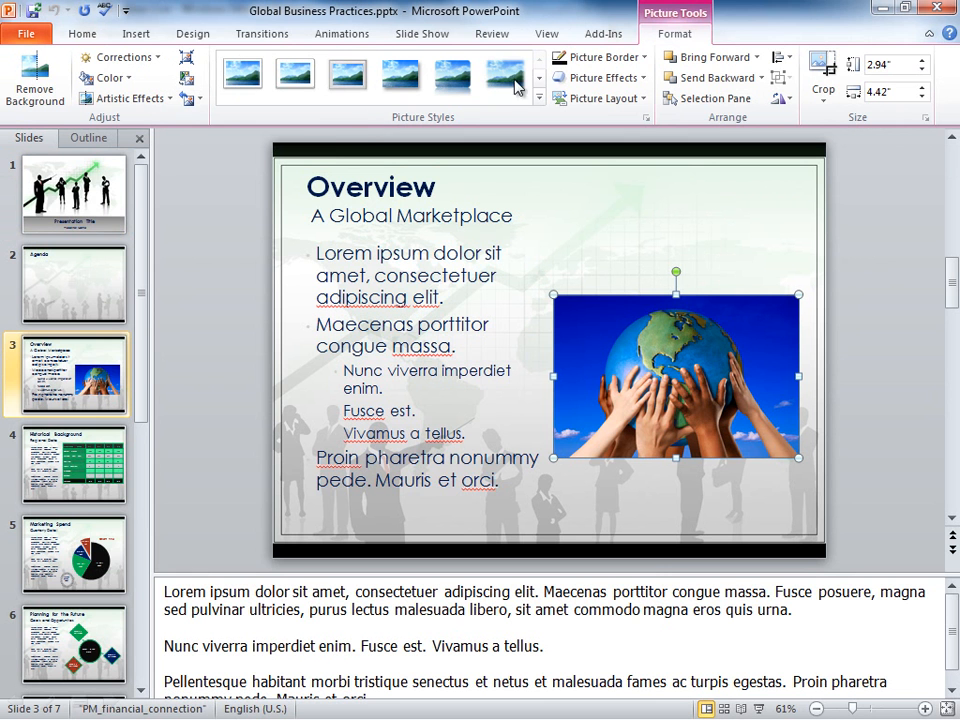
pyautogui.moveTo(365, 131)
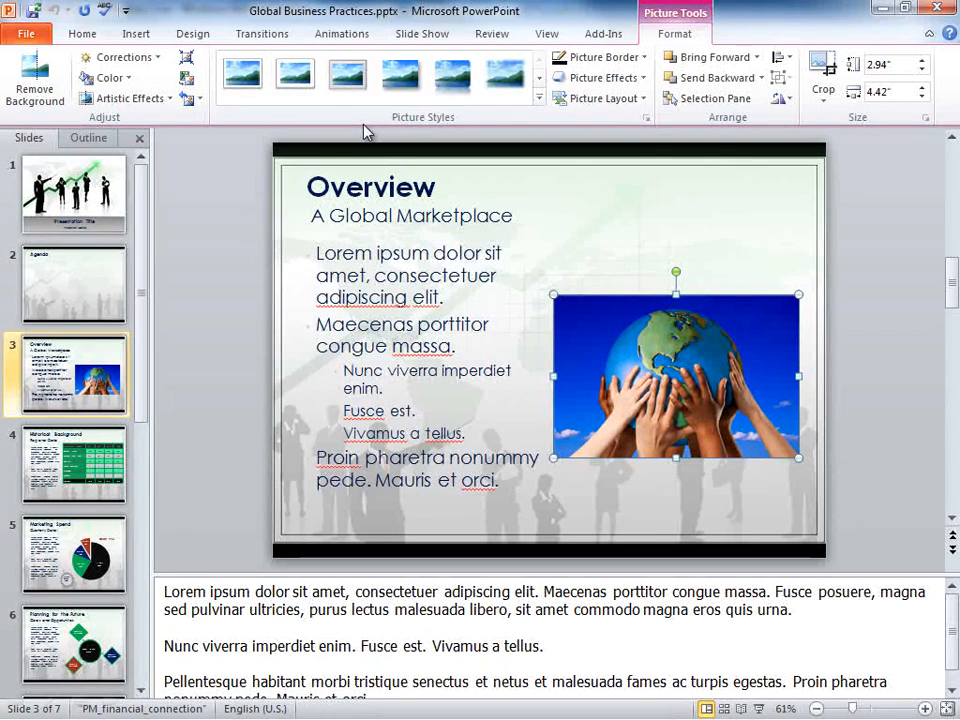
pyautogui.click(125, 98)
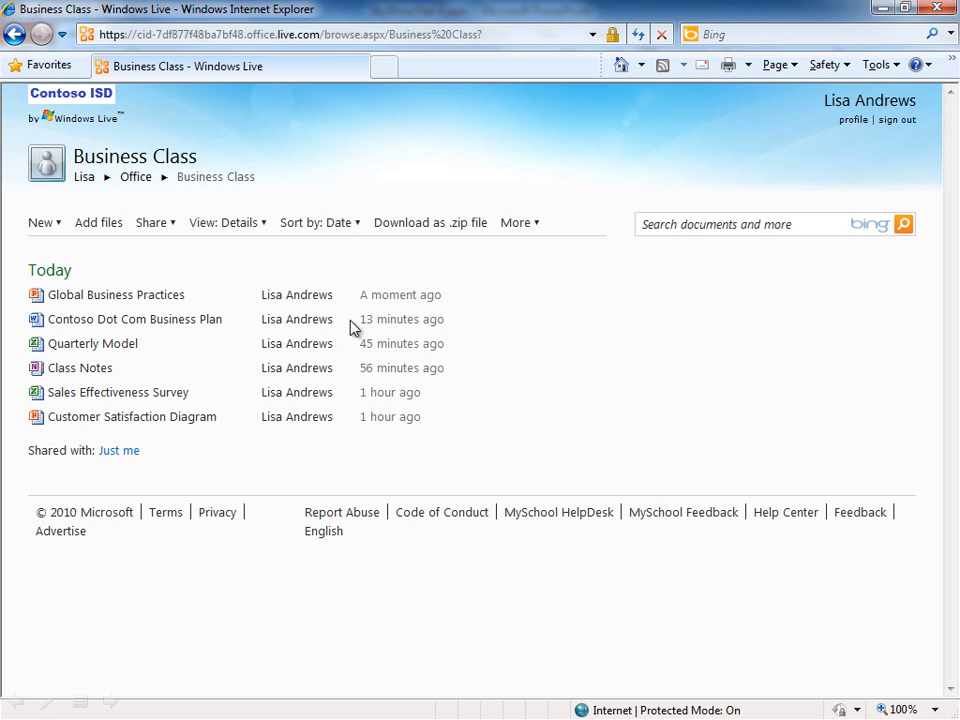
pyautogui.moveTo(140, 343)
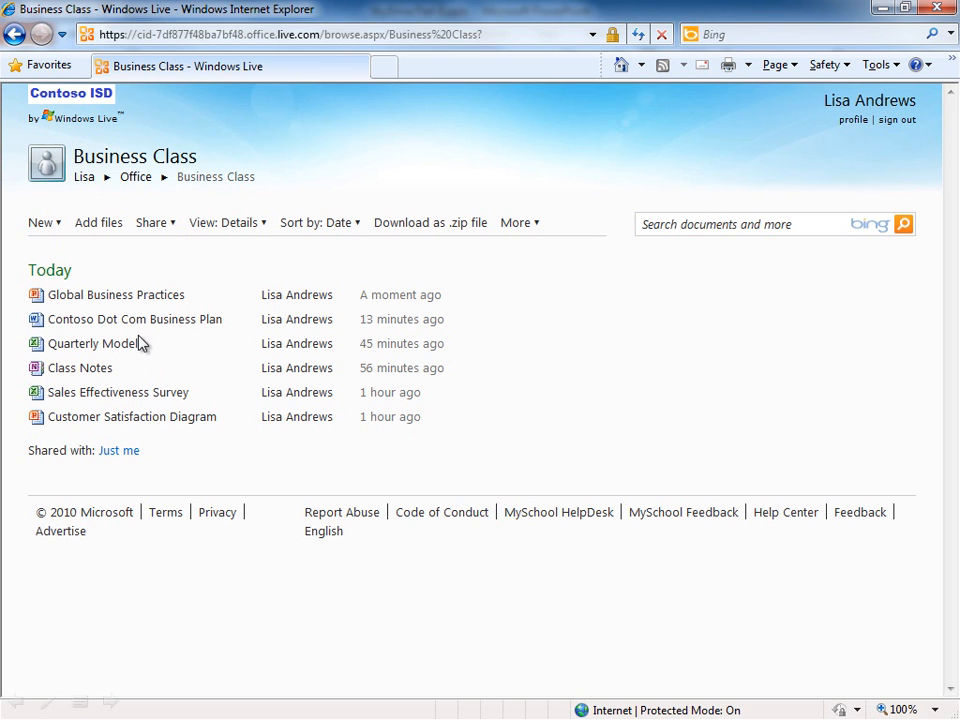
pyautogui.moveTo(218, 270)
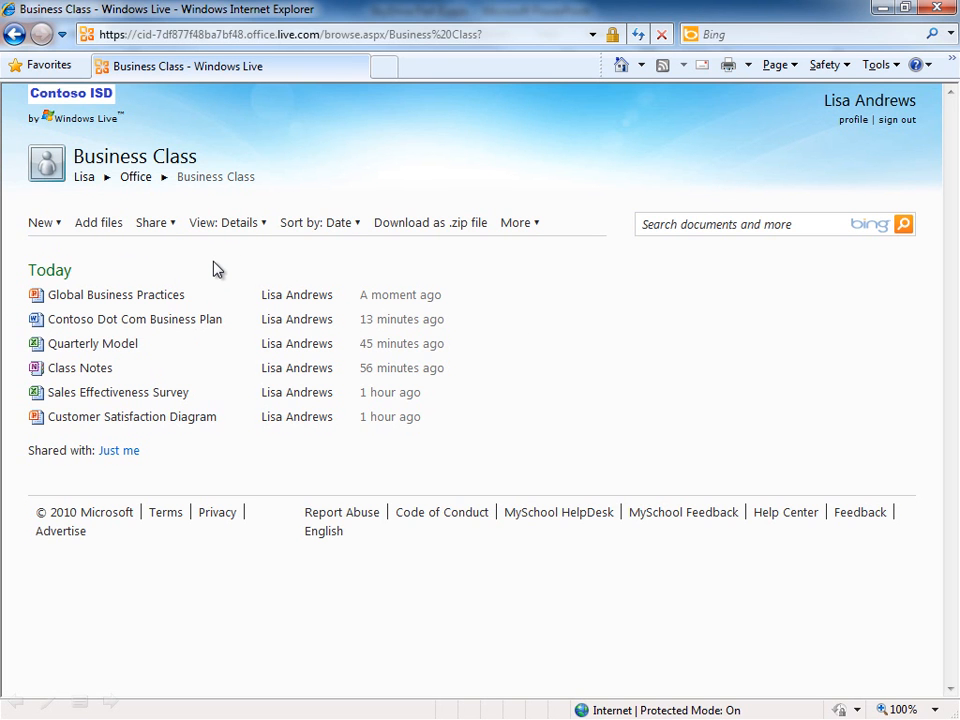